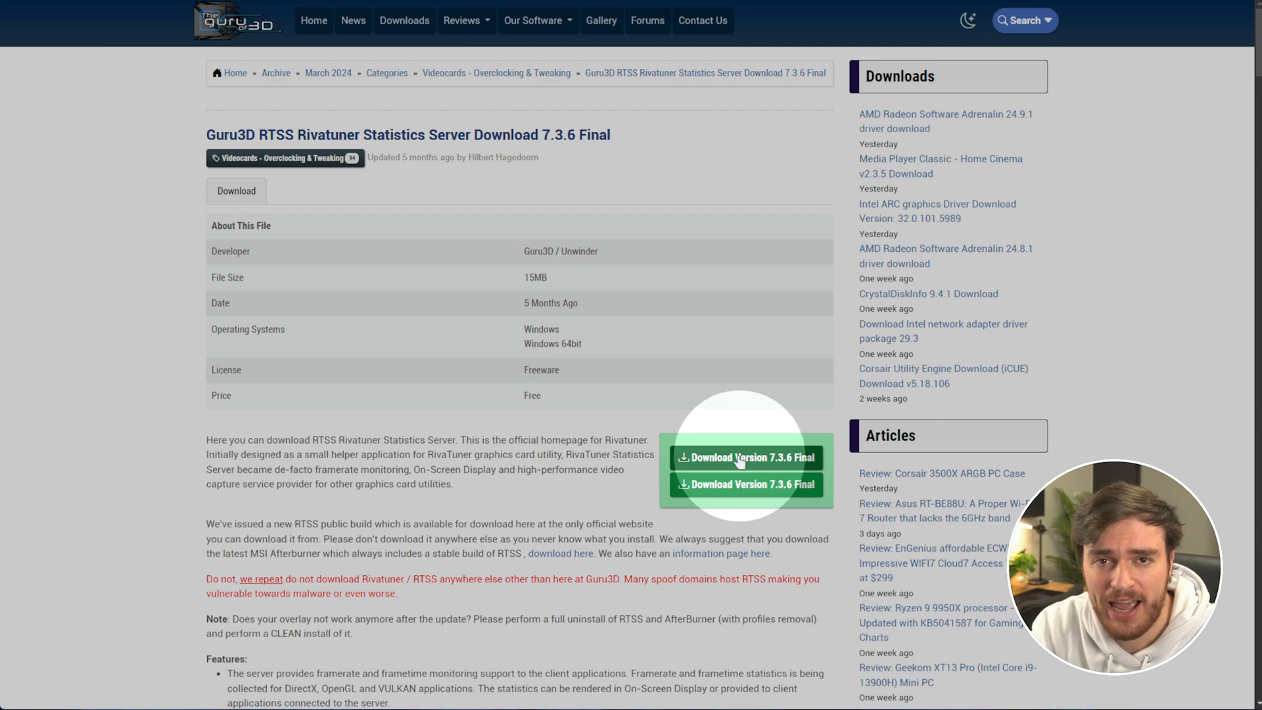
Download RivaTuner Statistics Server 7.3.6 Final from the Guru3D page
click(745, 458)
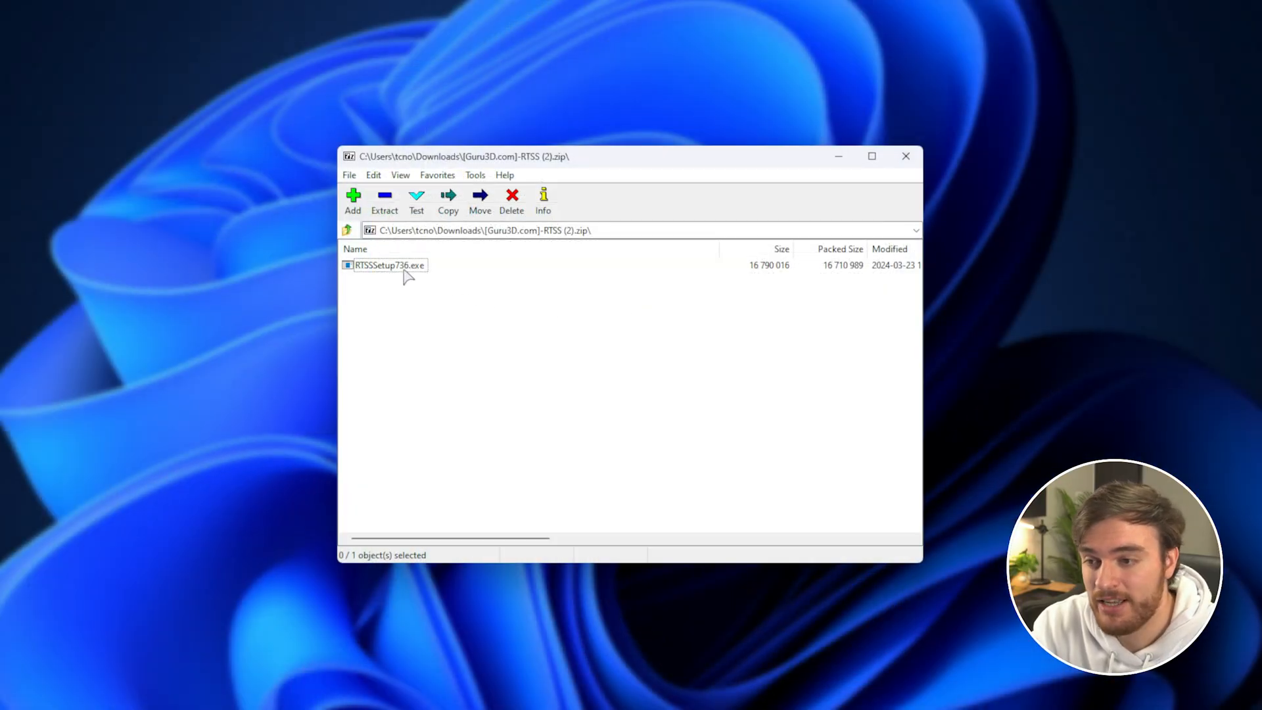
Run RTSSSetup736.exe from the archive and accept the default install folder
double_click(389, 264)
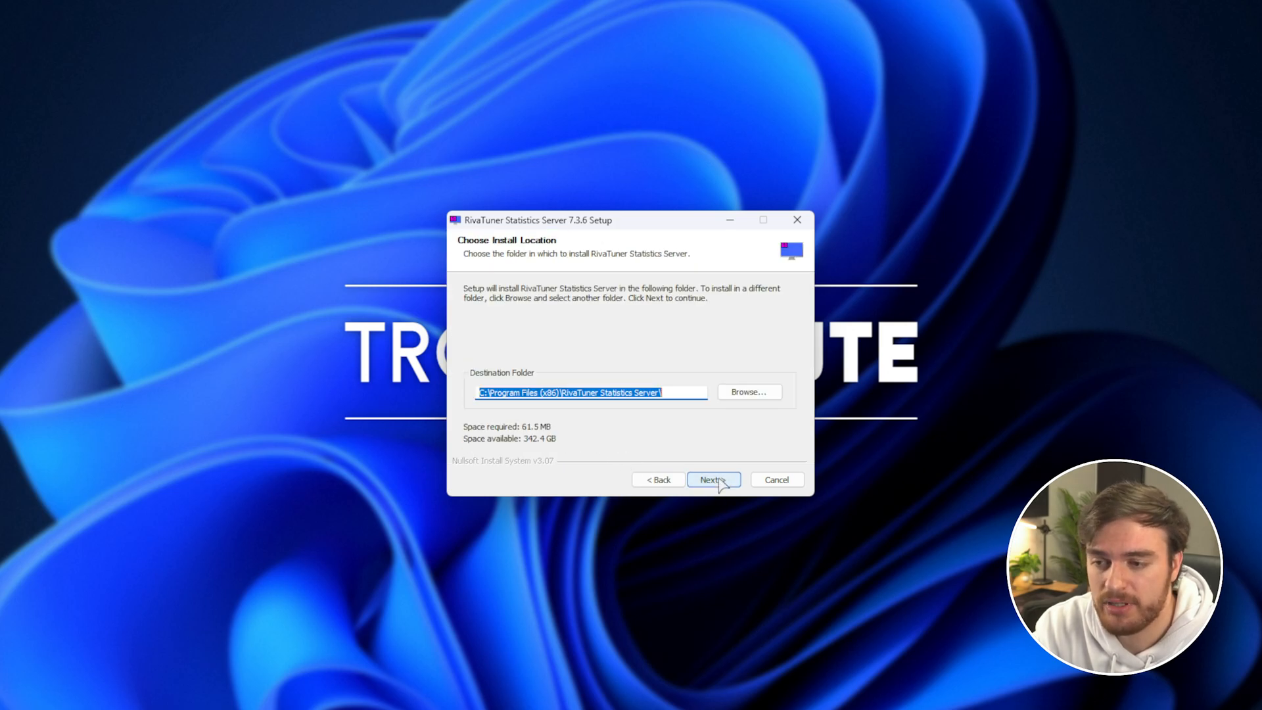
click(711, 478)
text(riva)
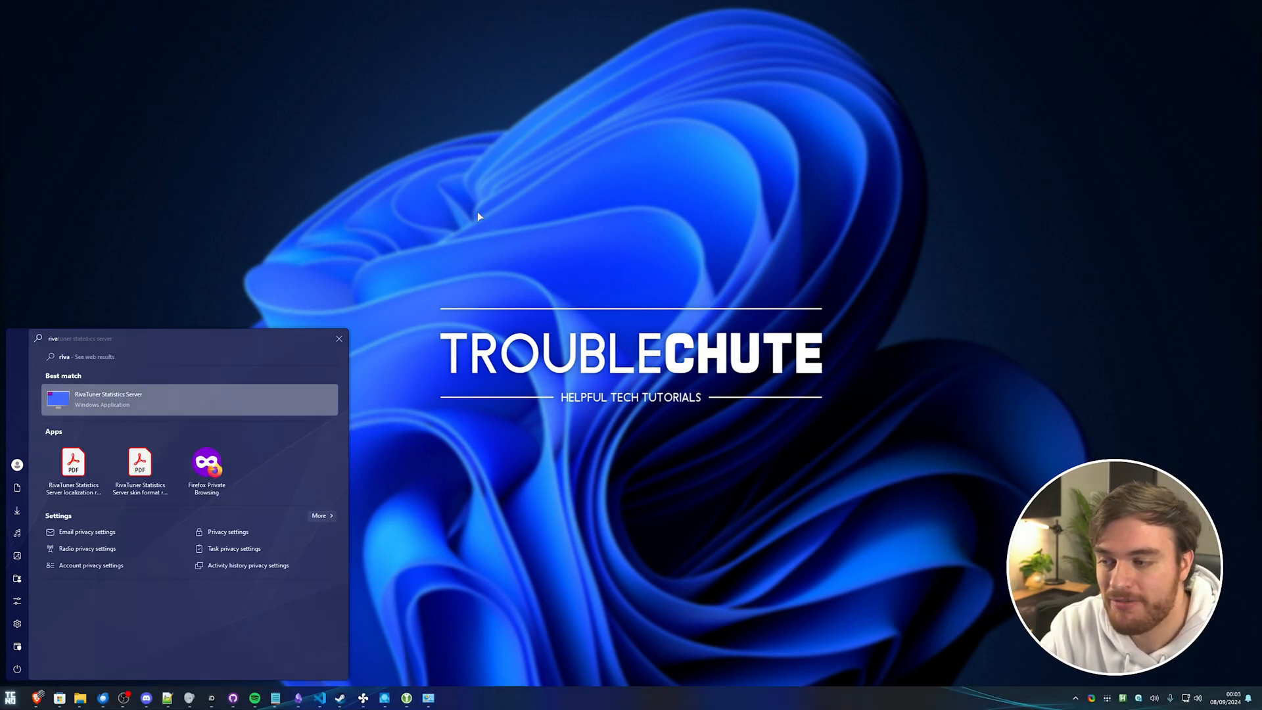
mouse_move(252, 401)
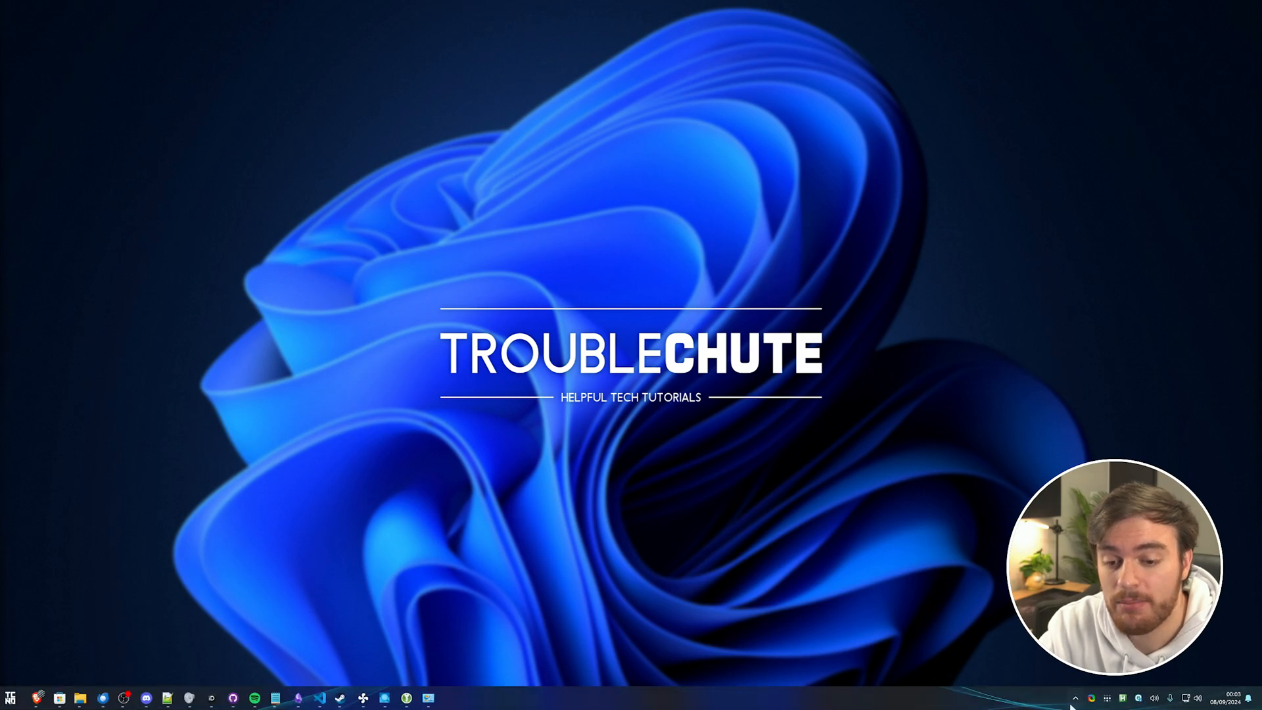
Show the RTSS settings window from its system tray icon
click(1076, 698)
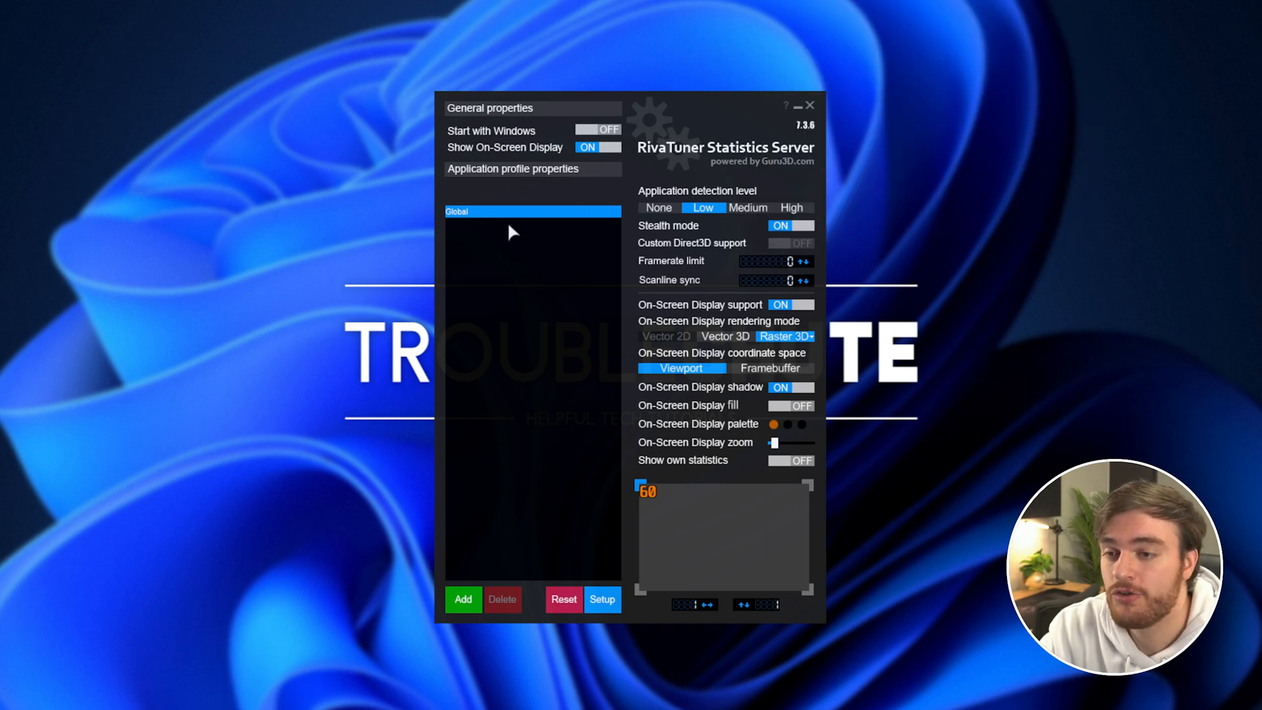
mouse_move(739, 129)
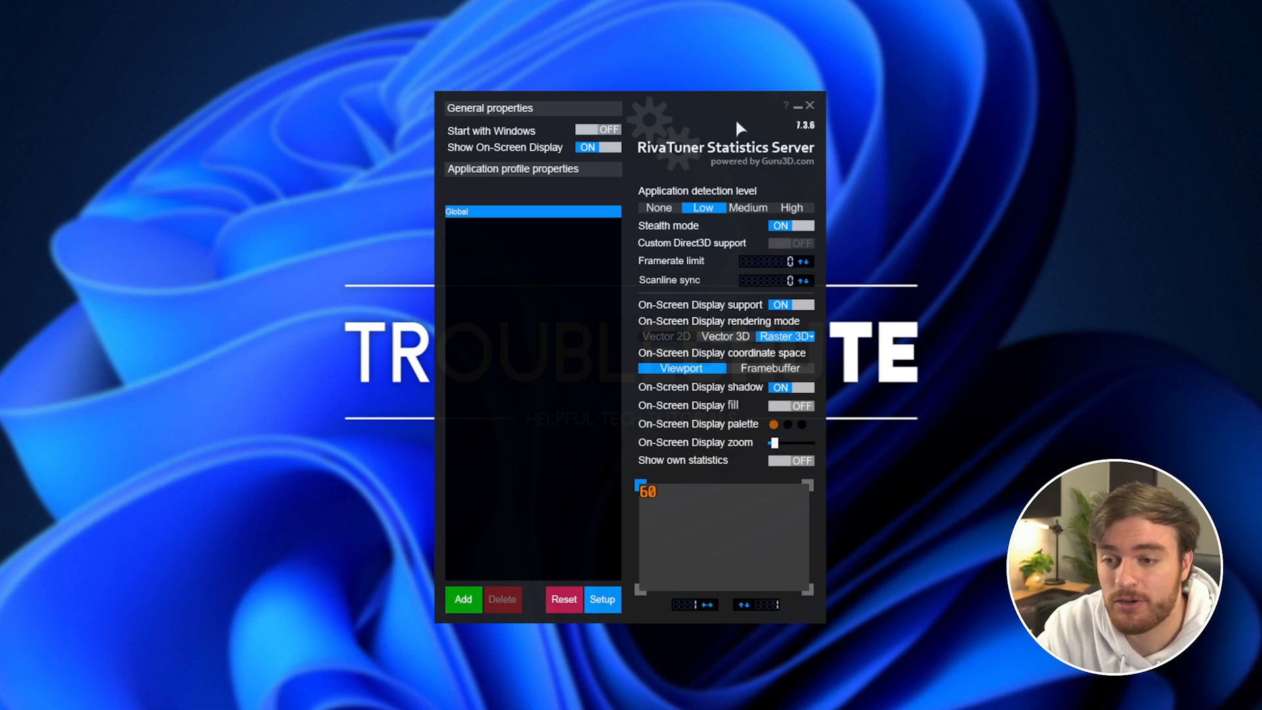
mouse_move(792, 277)
text(60)
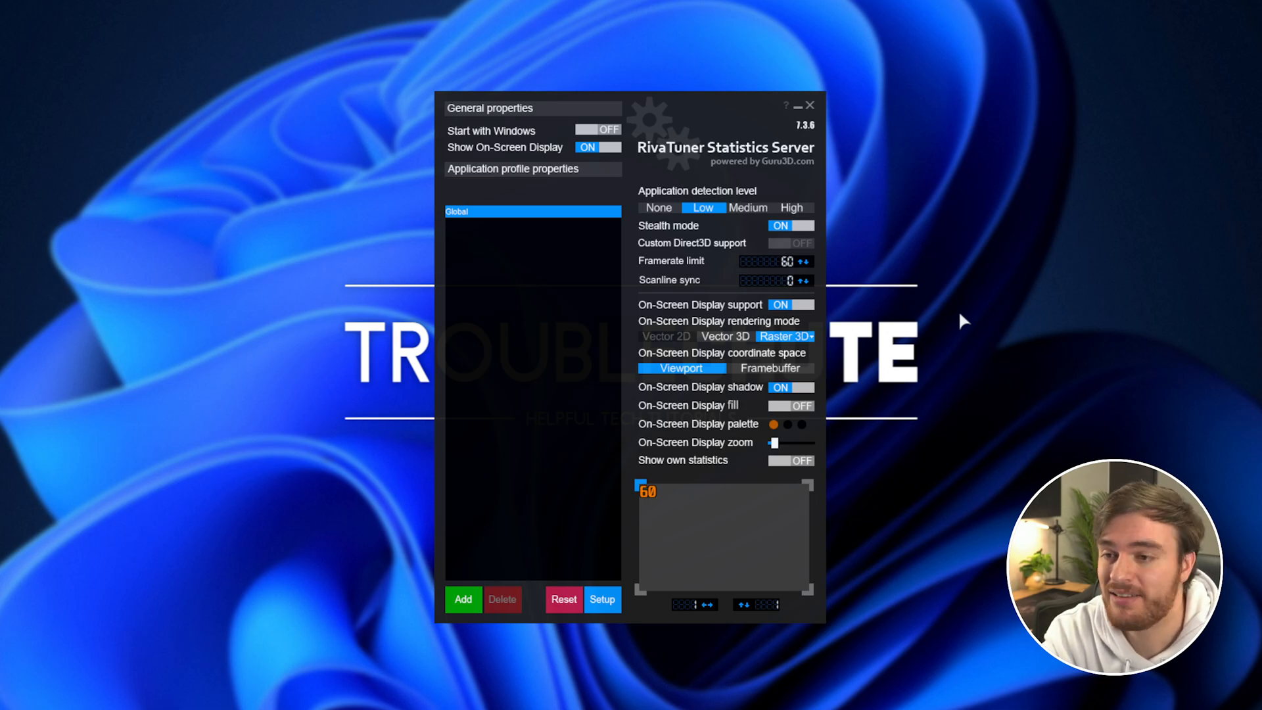
mouse_move(877, 276)
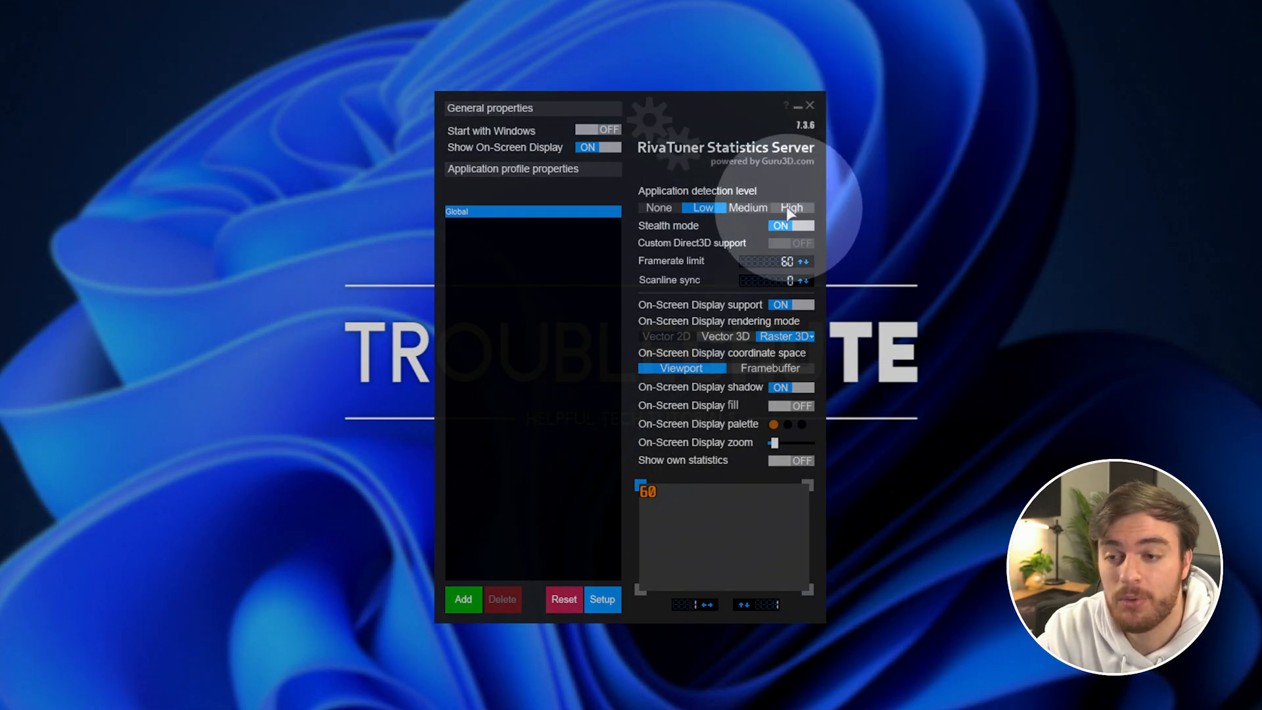
mouse_move(823, 211)
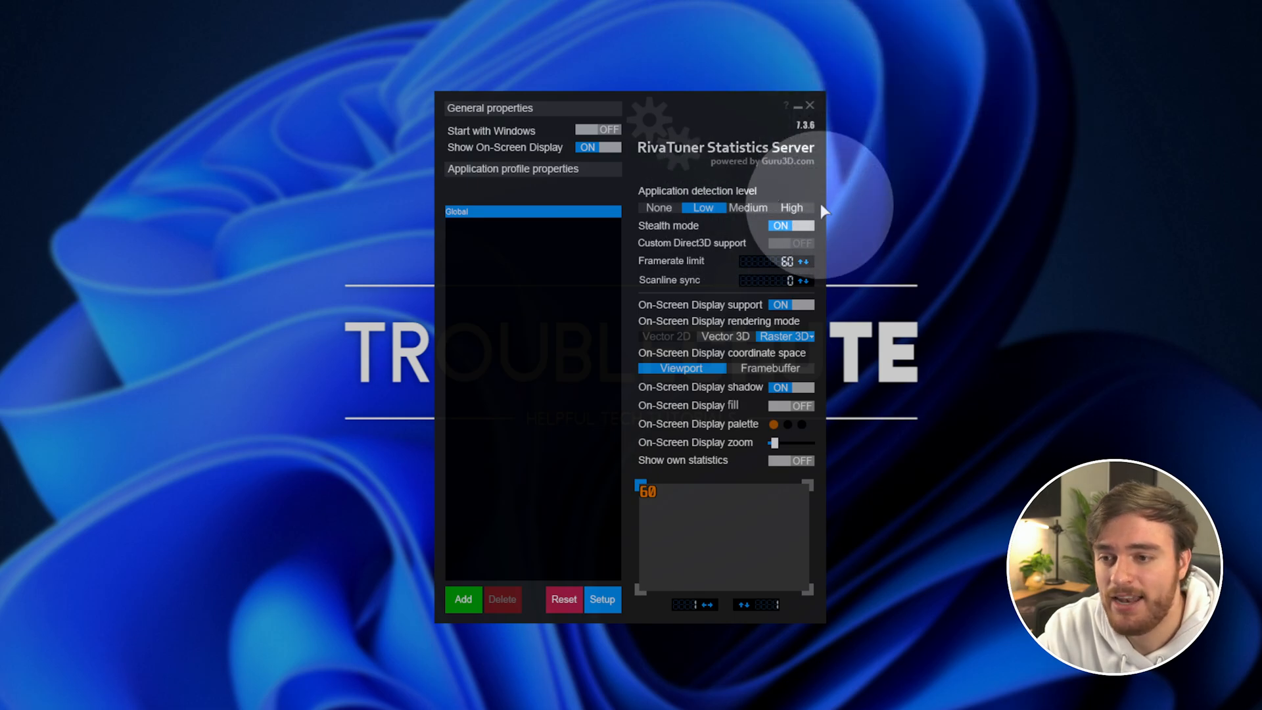
mouse_move(779, 225)
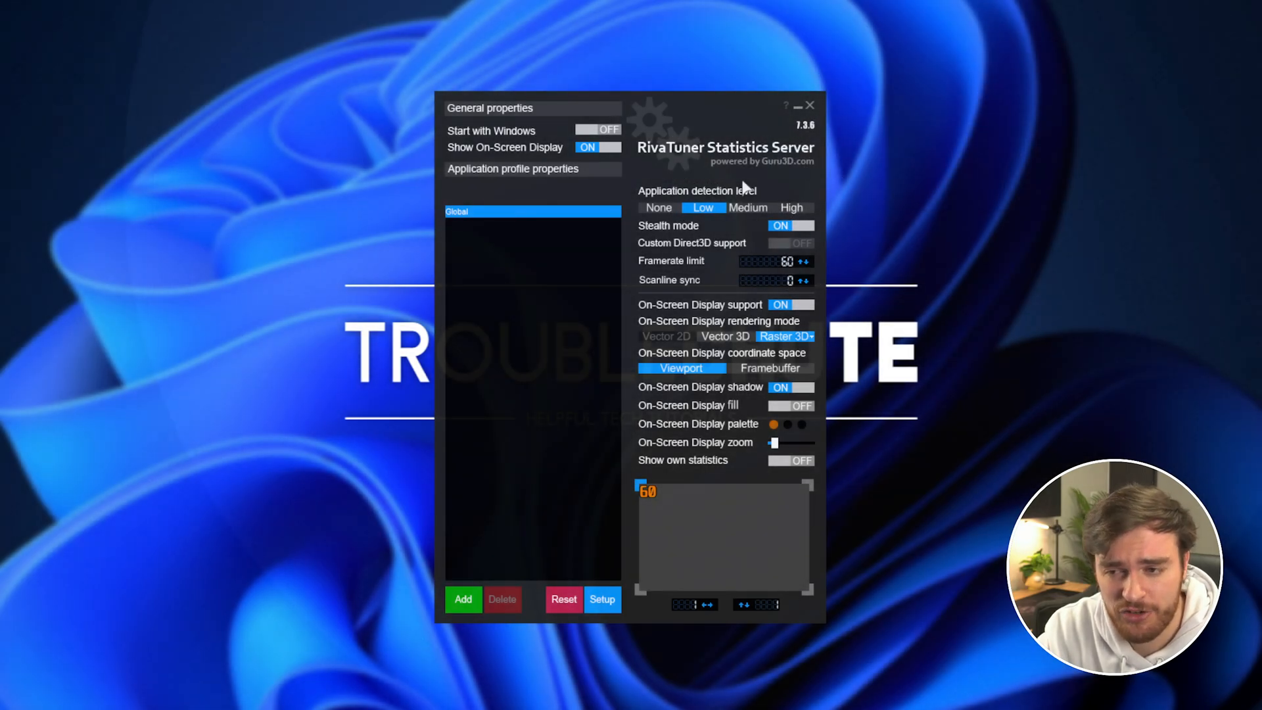
mouse_move(728, 196)
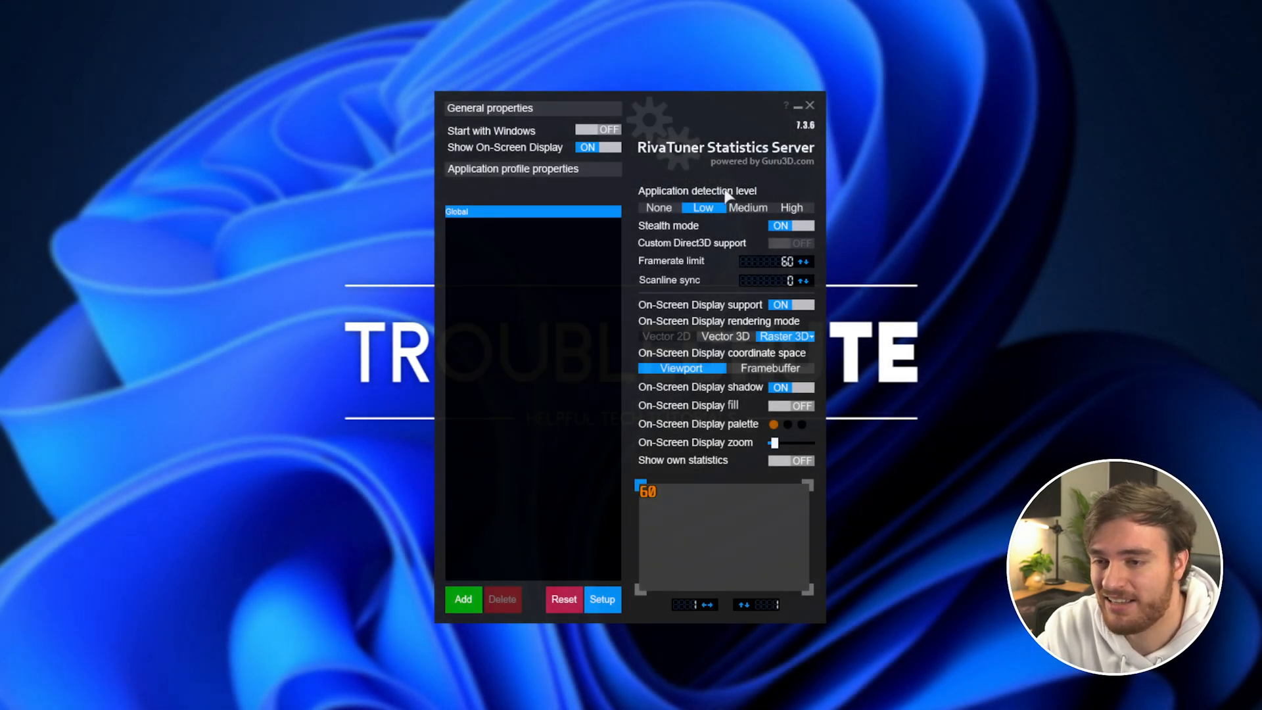
mouse_move(891, 227)
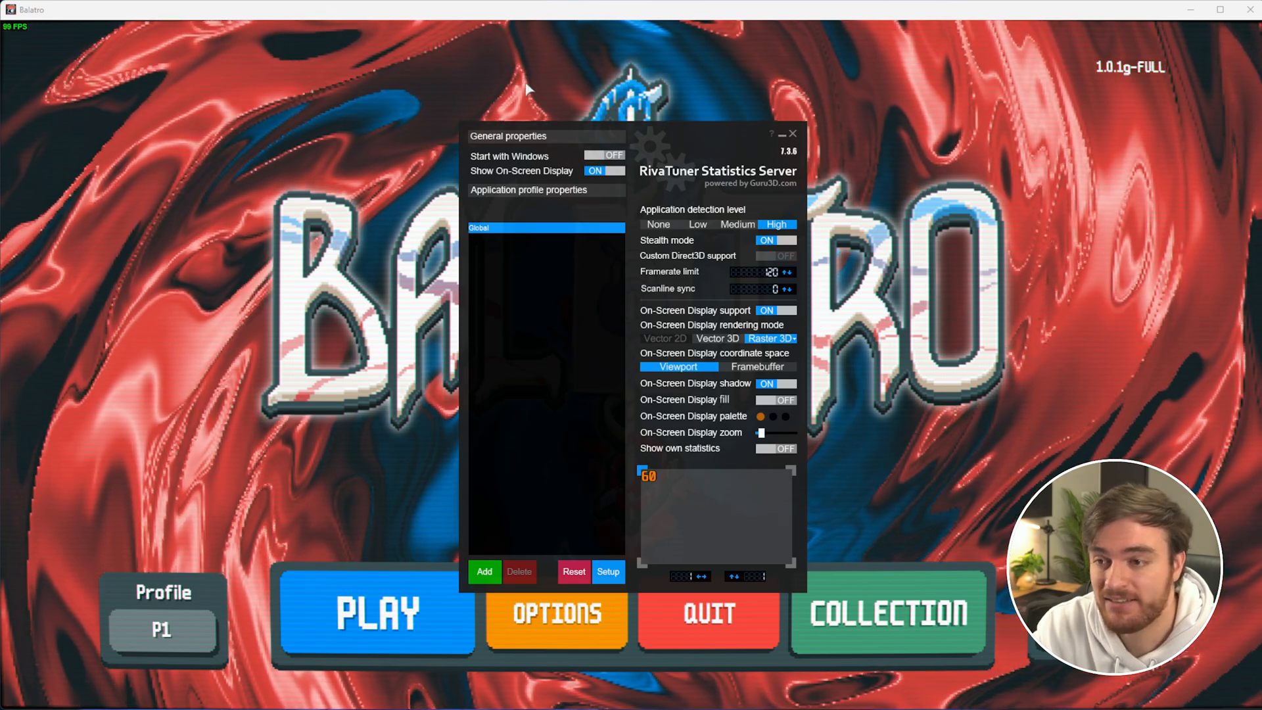
Enable RTSS's Show own statistics FPS counter while Balatro runs
click(795, 132)
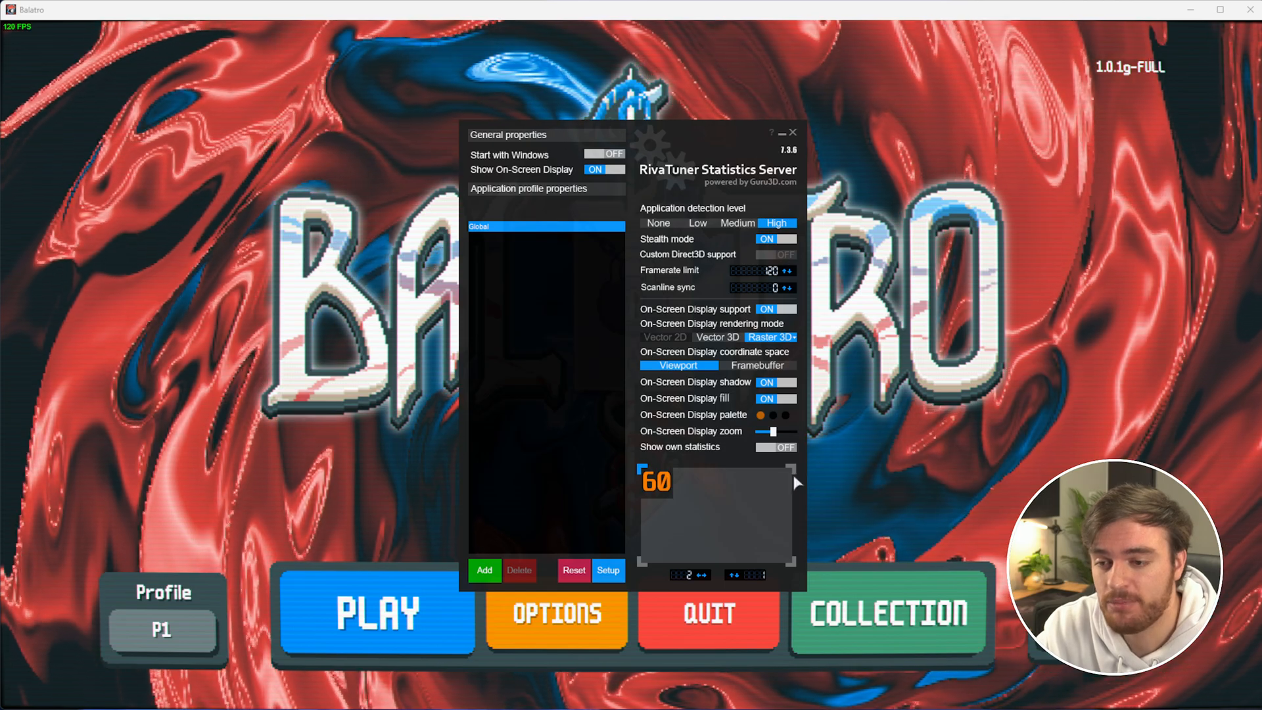
click(774, 447)
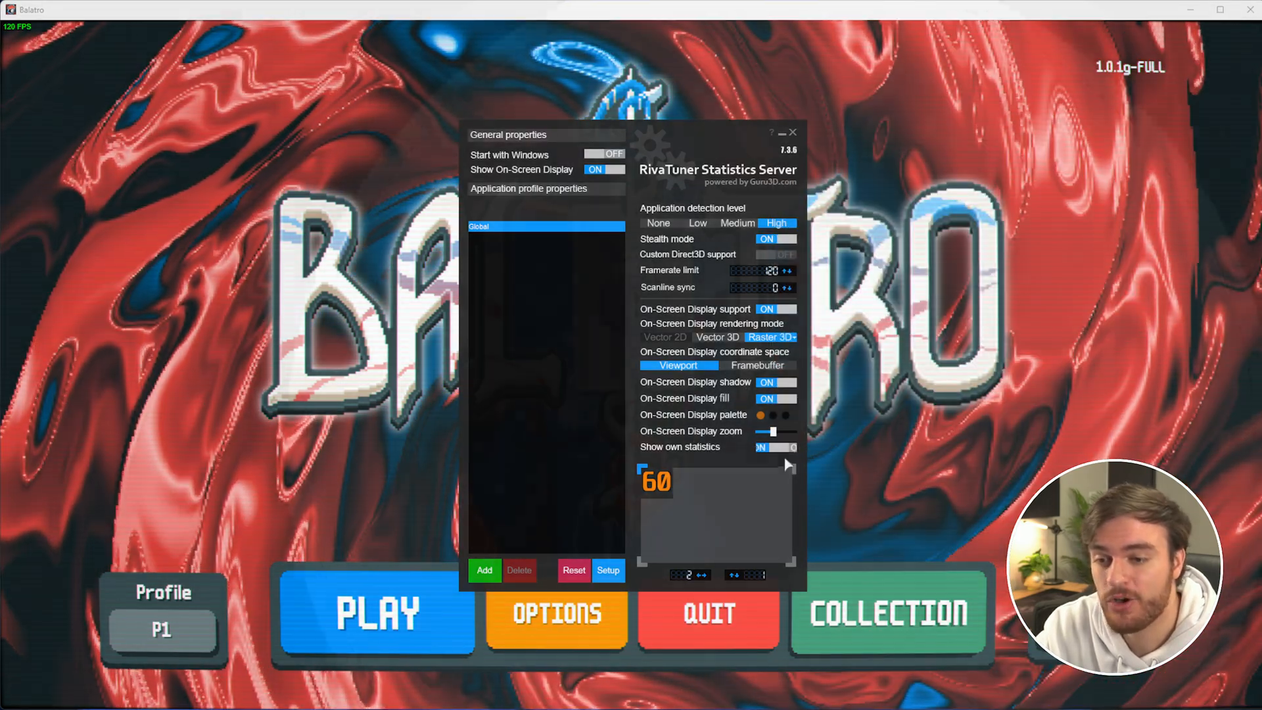
click(794, 132)
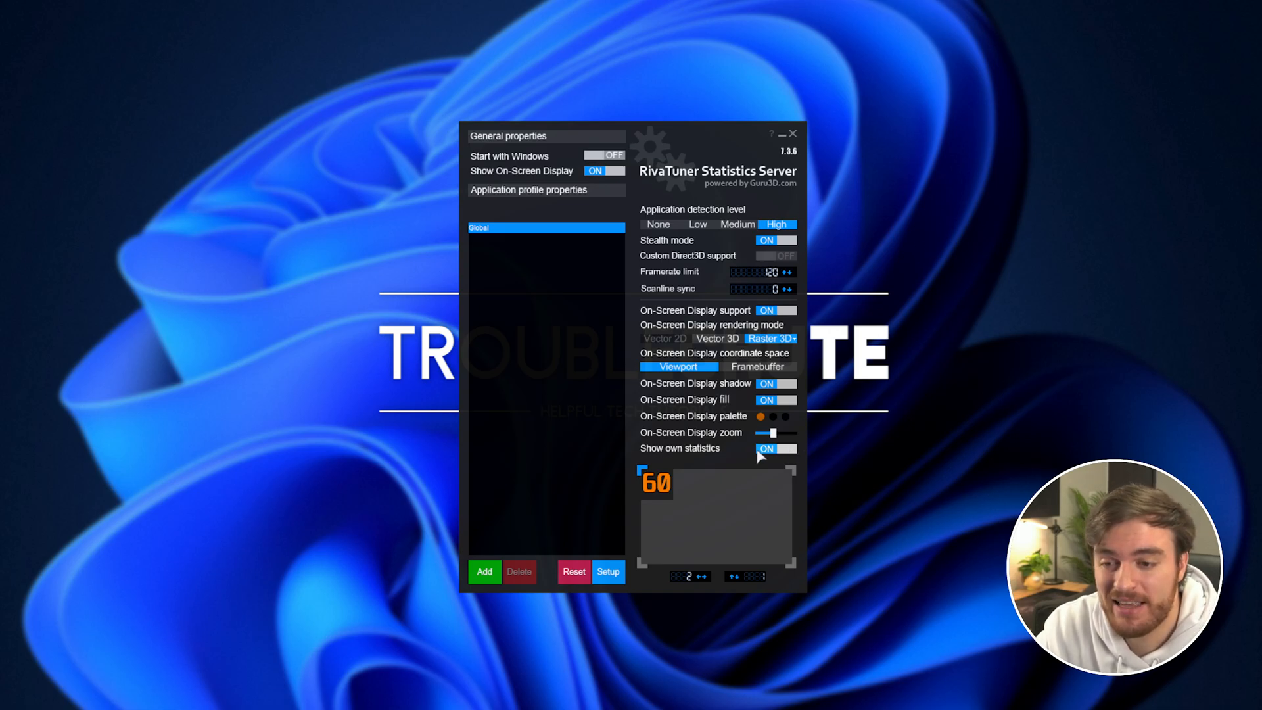
mouse_move(971, 443)
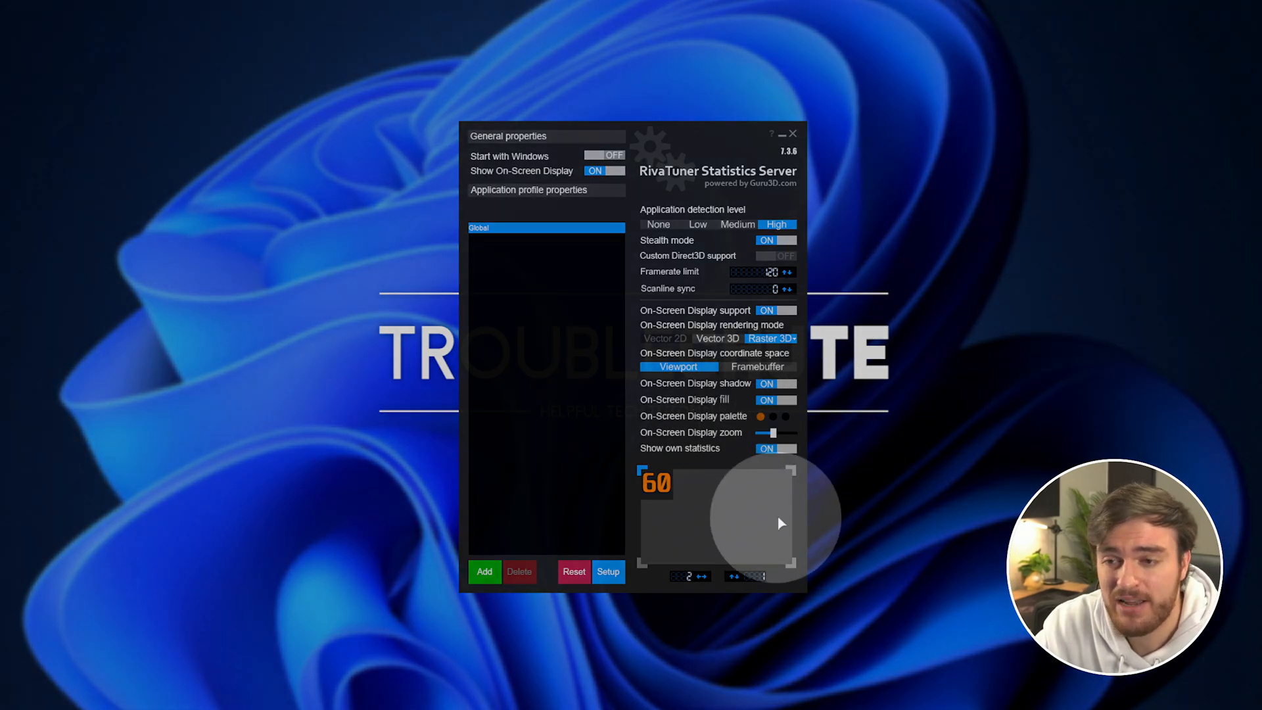
Return Application detection level to Low, keeping own statistics on
click(696, 225)
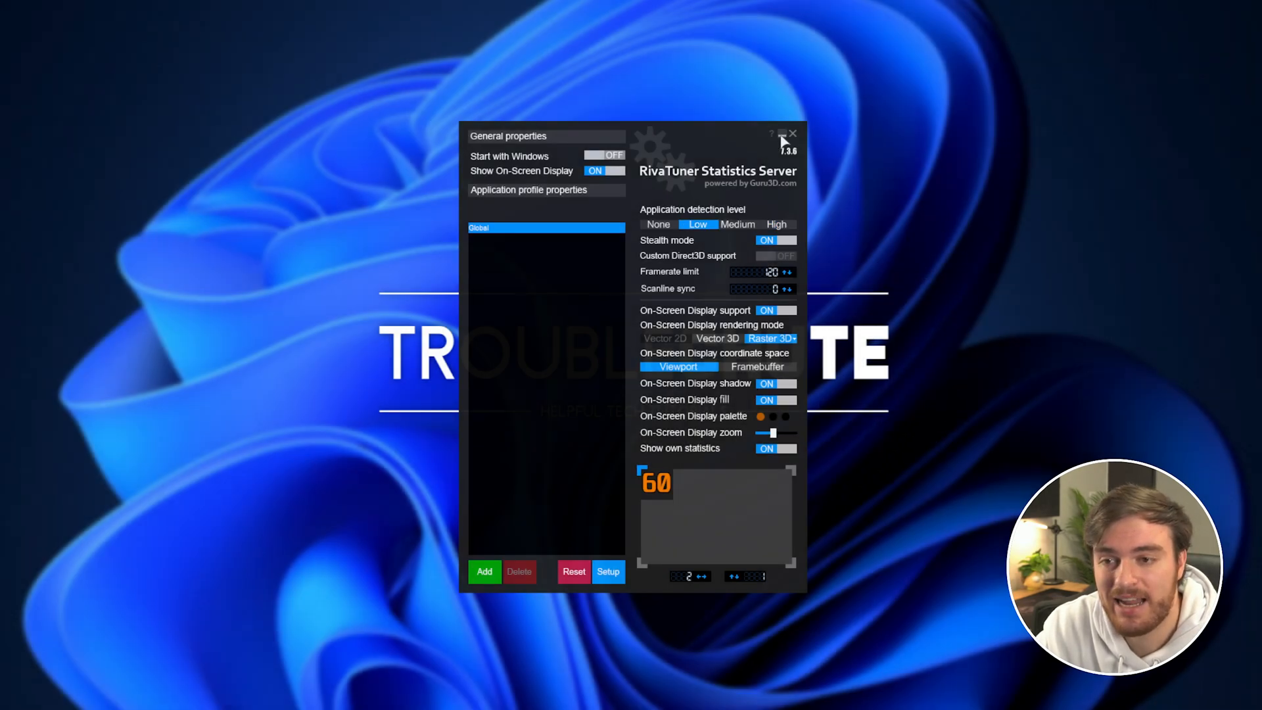